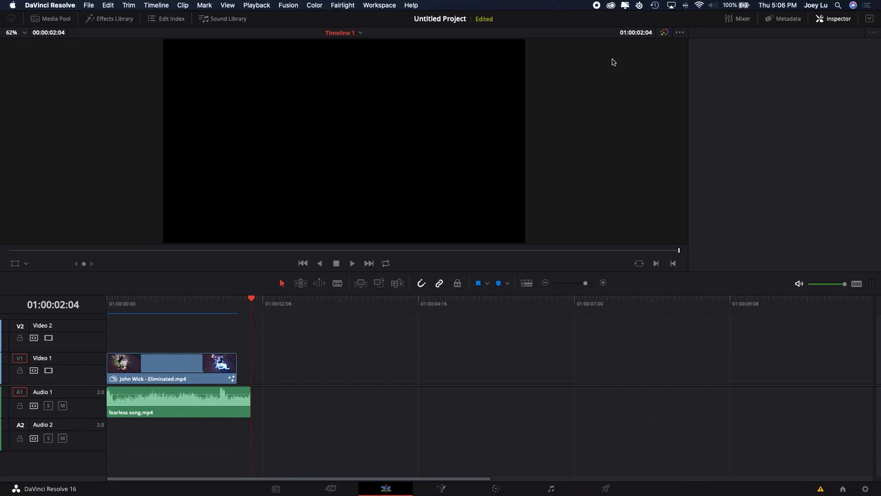
{"action": "mouse_move", "coordinate": [171, 315]}
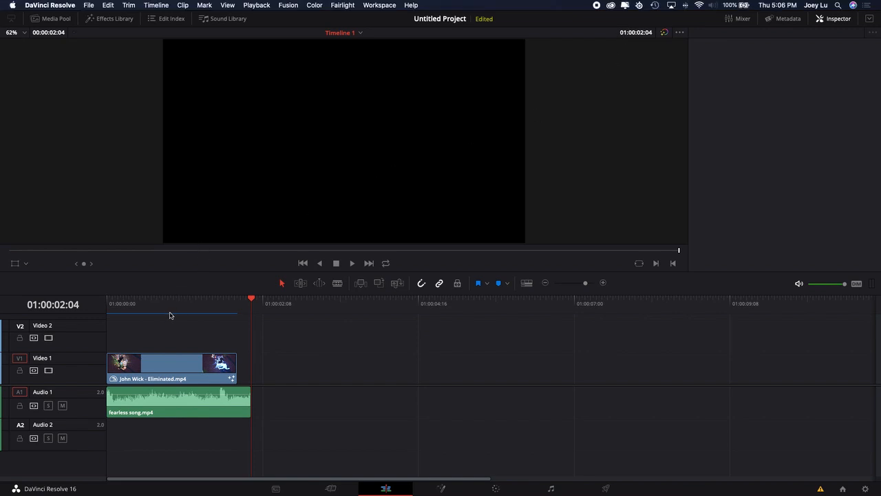
{"action": "mouse_move", "coordinate": [155, 237]}
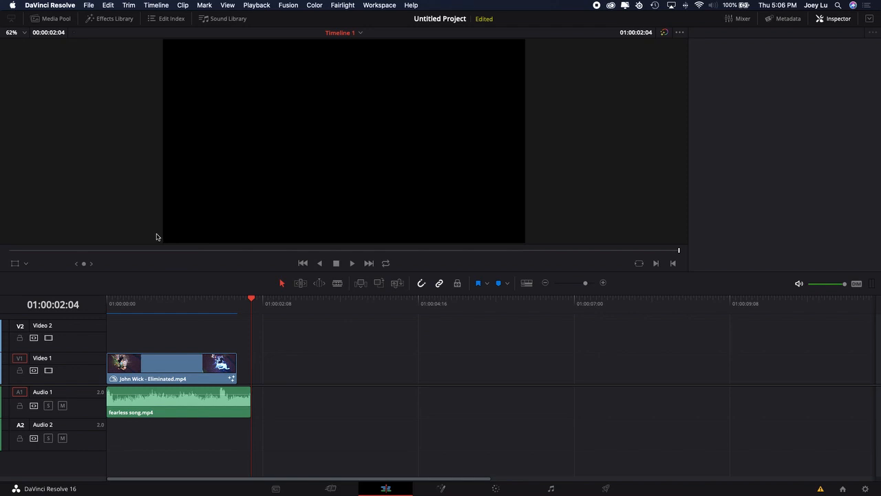
{"action": "mouse_move", "coordinate": [132, 303]}
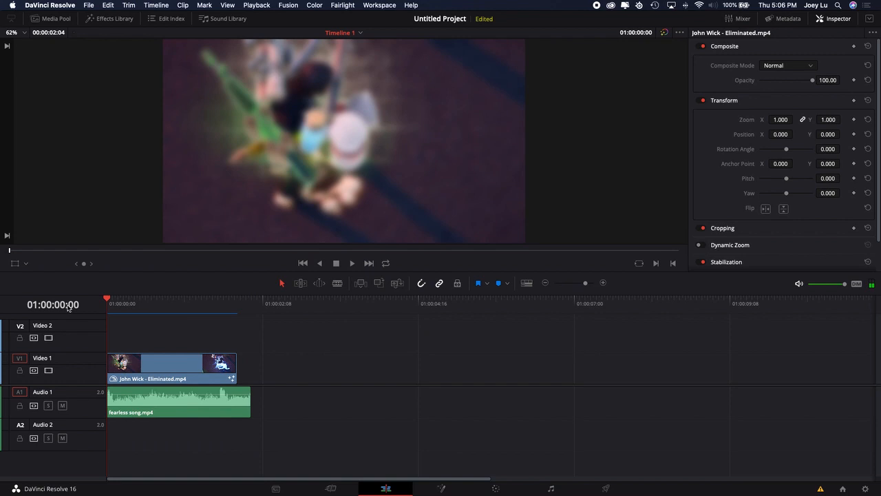
Delete the John Wick video clip, leaving the Fearless song audio selected on A1
{"action": "left_click", "coordinate": [352, 263]}
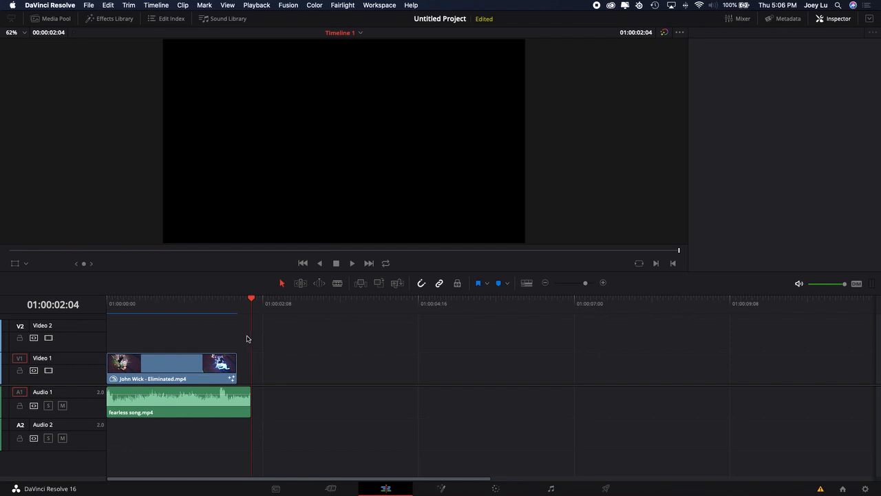
{"action": "left_click", "coordinate": [185, 411]}
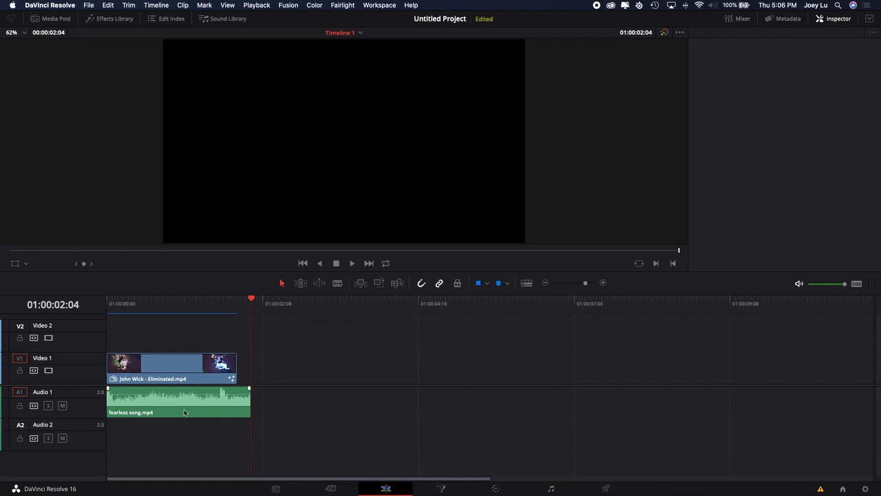
{"action": "left_click", "coordinate": [170, 364]}
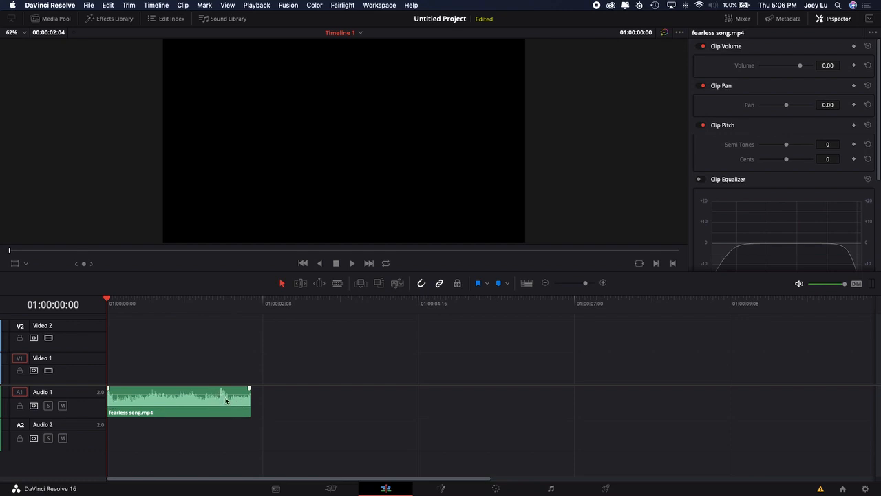
{"action": "mouse_move", "coordinate": [215, 393]}
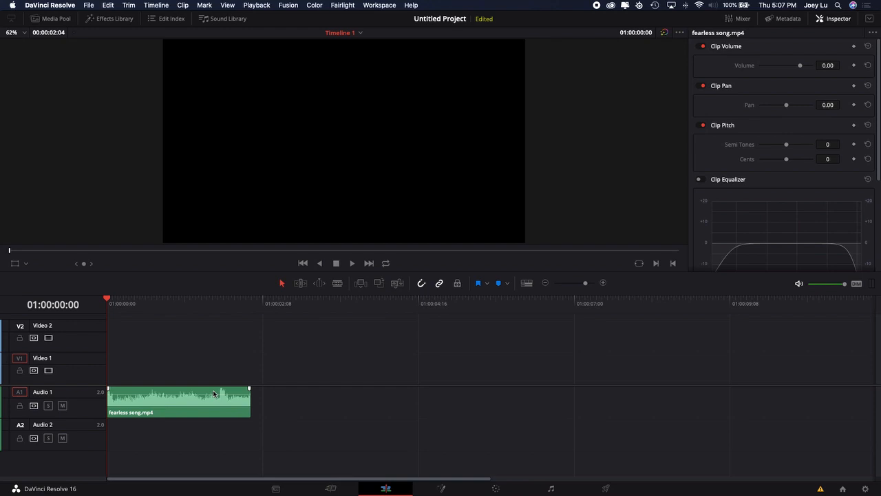
Unlink and discard the Slurp Truck clip's audio, then scrub to preview later points in the clip
{"action": "left_click", "coordinate": [353, 263]}
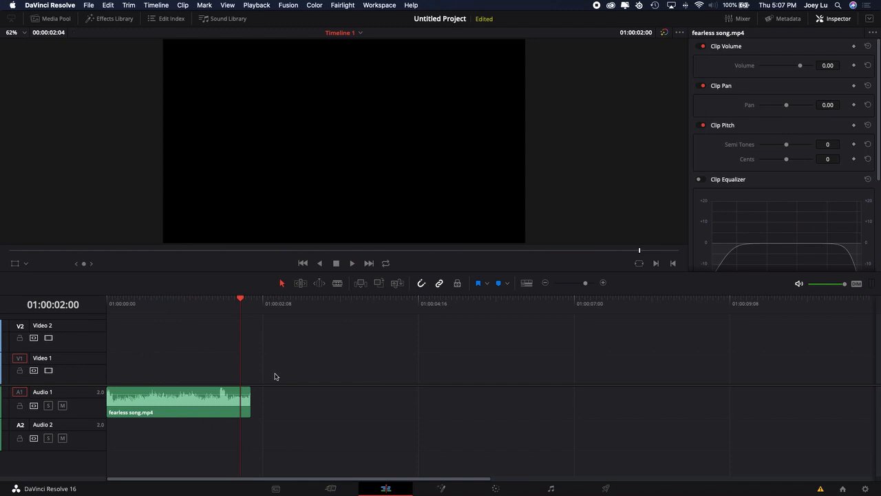
{"action": "mouse_move", "coordinate": [279, 331]}
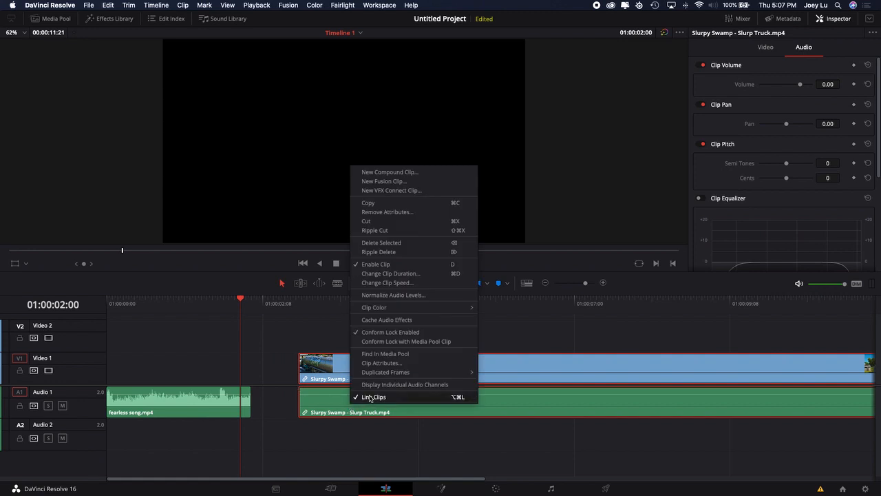
{"action": "left_click", "coordinate": [374, 397]}
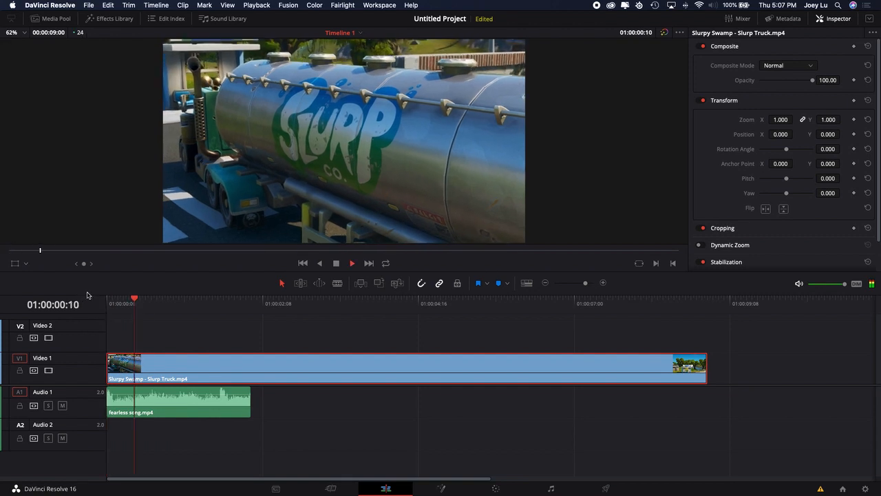
{"action": "left_click", "coordinate": [206, 300]}
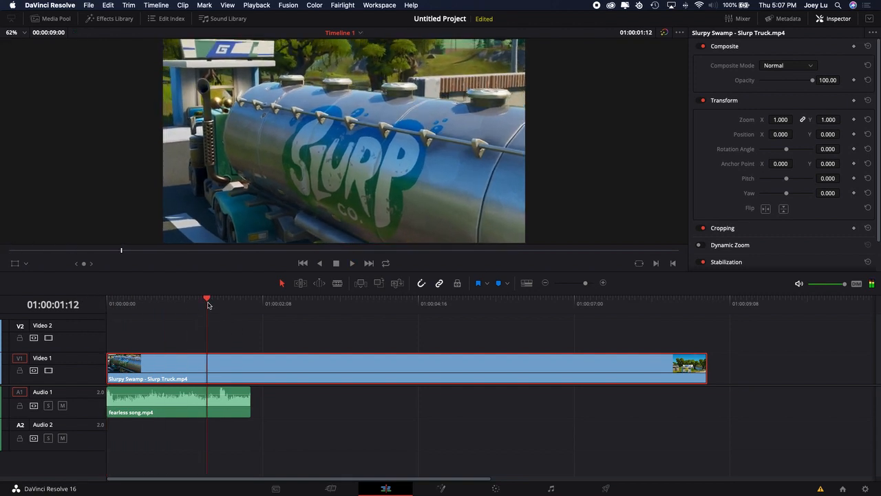
{"action": "left_click", "coordinate": [259, 297]}
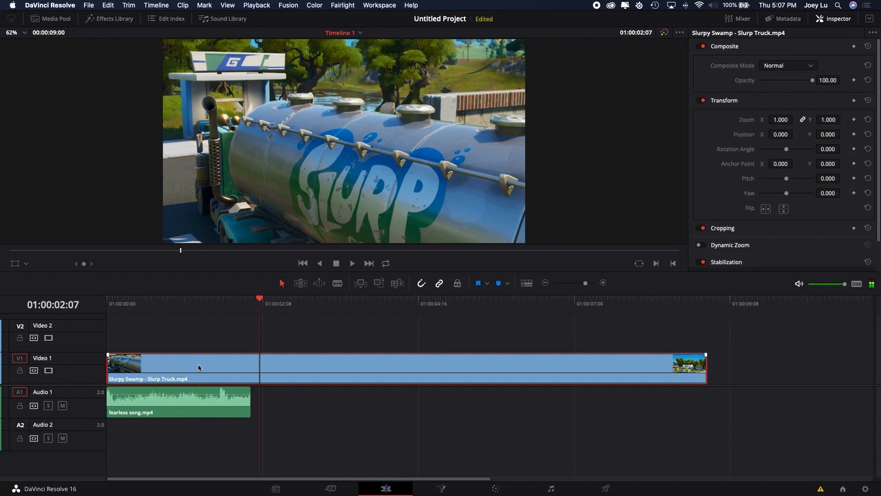
Show the truck clip's Retime Curve and add the Retime Speed curve to the editor
{"action": "right_click", "coordinate": [200, 366]}
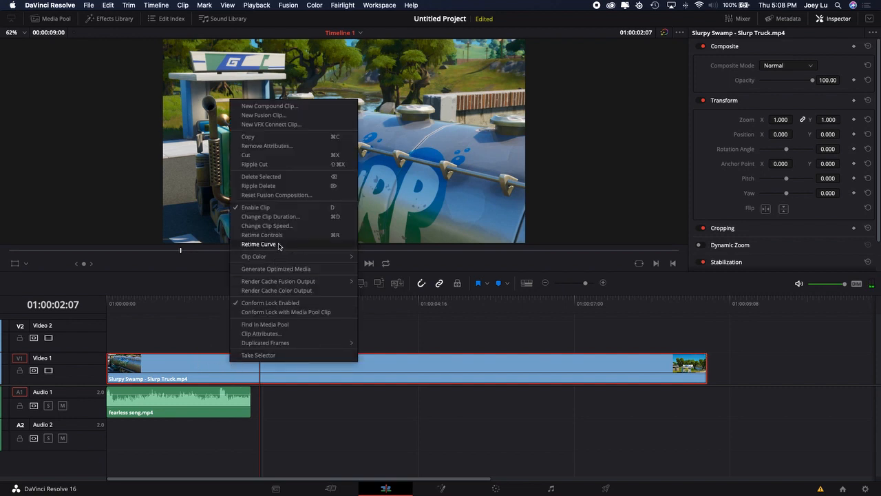
{"action": "mouse_move", "coordinate": [275, 246]}
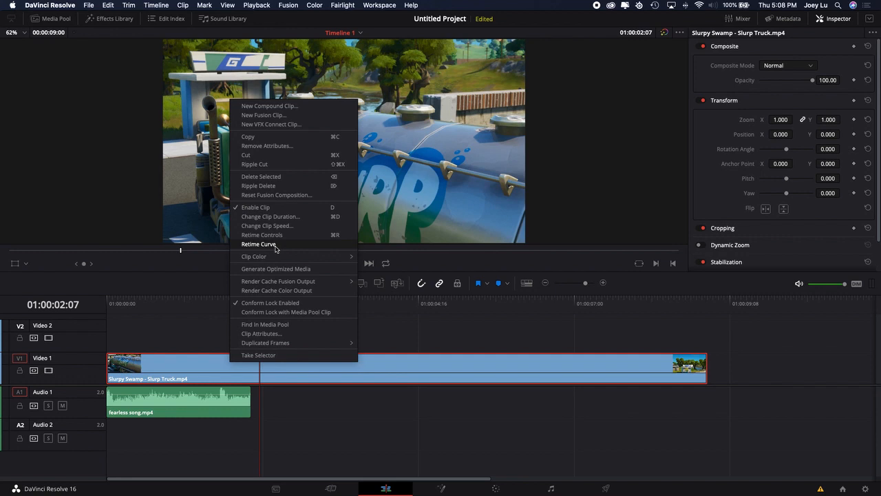
{"action": "left_click", "coordinate": [181, 365]}
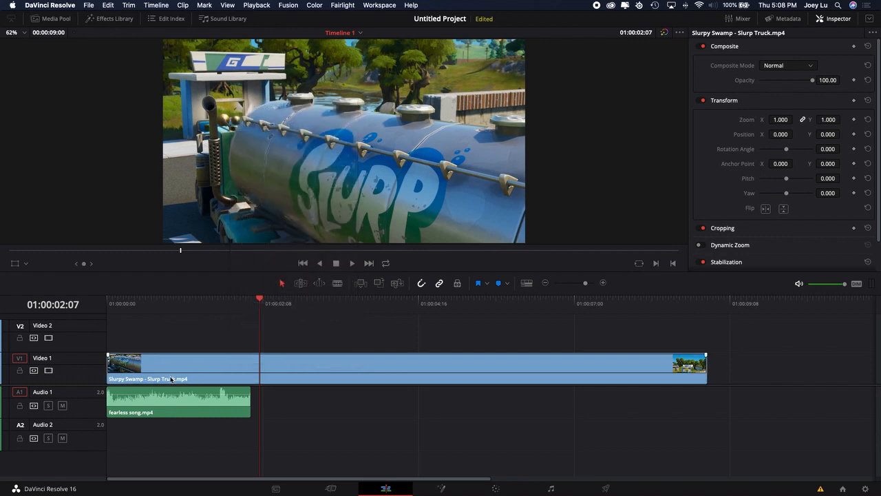
{"action": "right_click", "coordinate": [172, 369]}
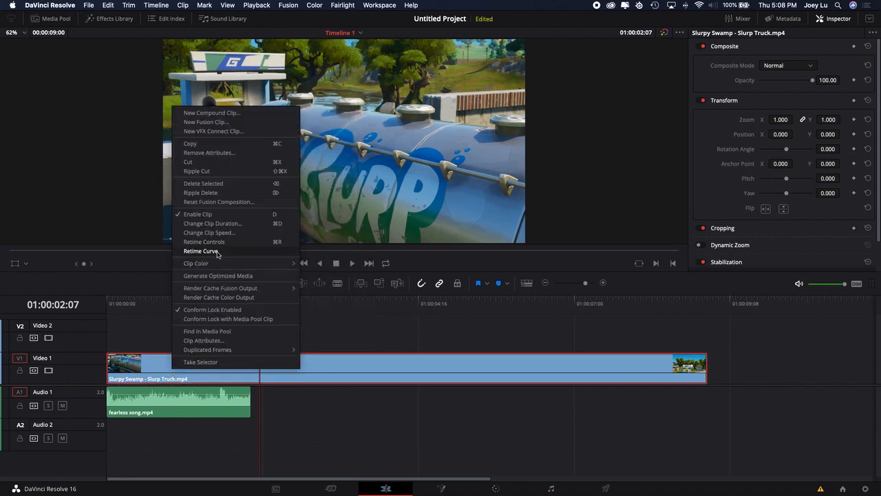
{"action": "left_click", "coordinate": [201, 251]}
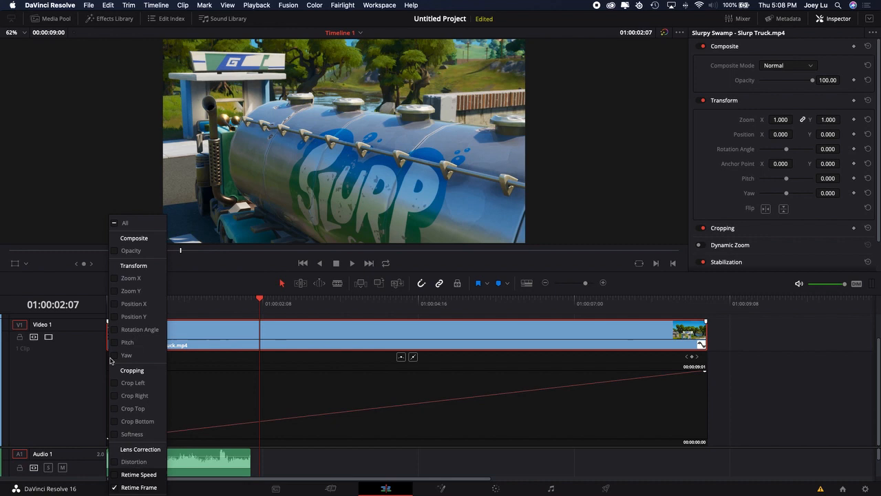
{"action": "mouse_move", "coordinate": [126, 475]}
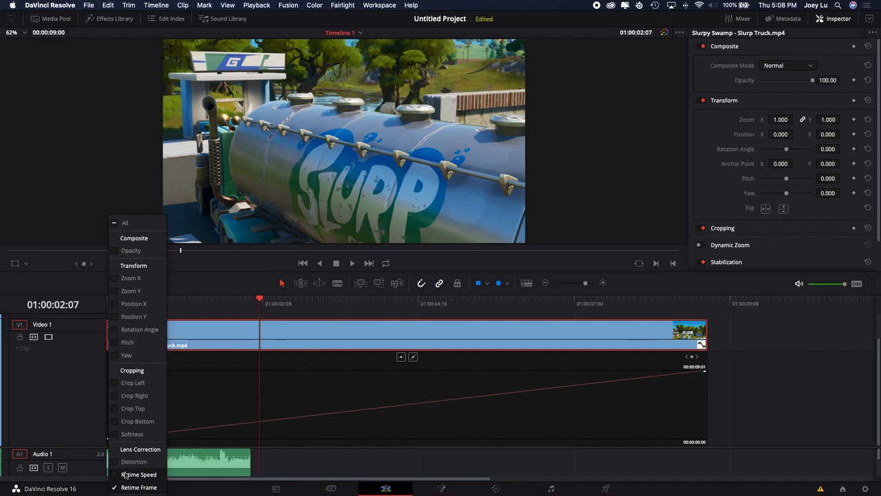
{"action": "left_click", "coordinate": [127, 355]}
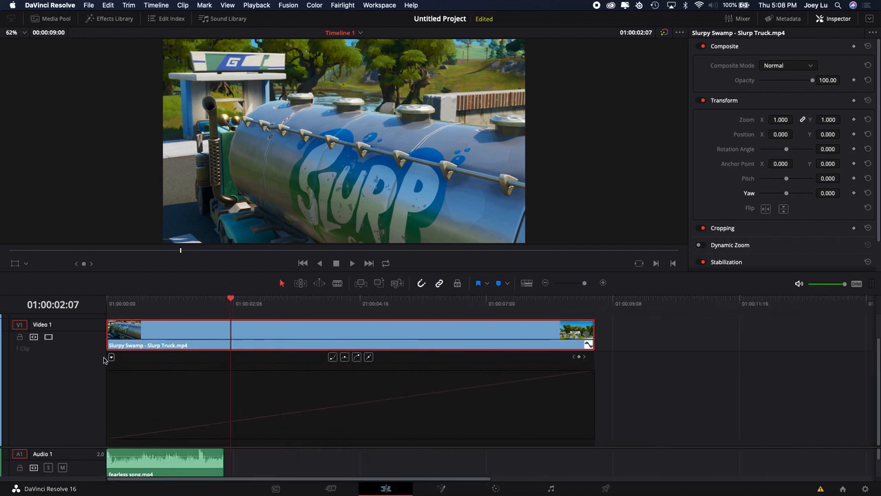
Display only the Retime Speed curve and add a speed keyframe near the clip's start
{"action": "left_click", "coordinate": [110, 356]}
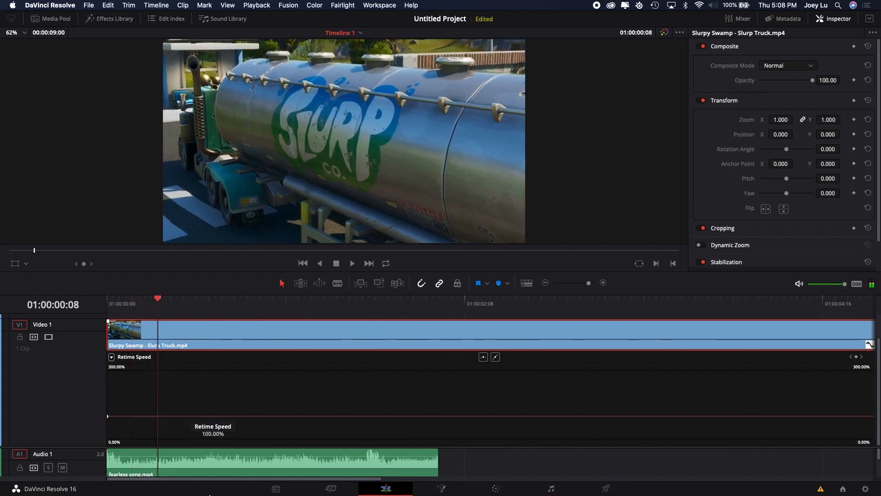
{"action": "left_click", "coordinate": [269, 461]}
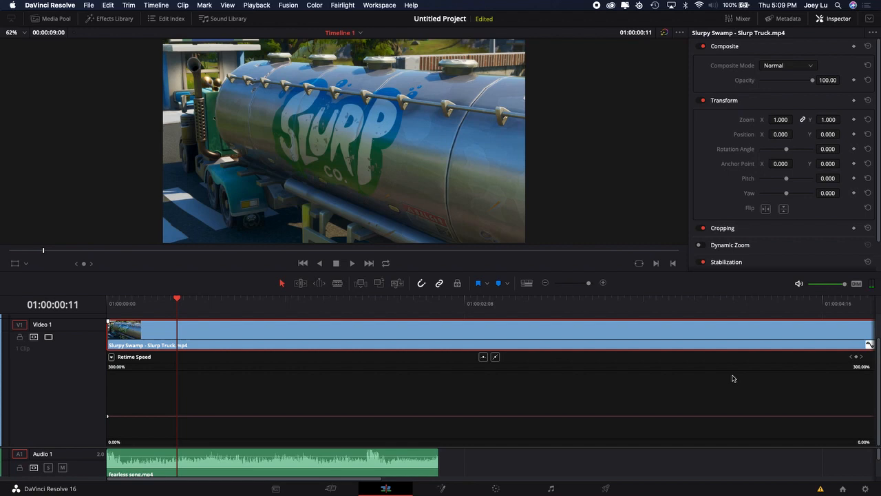
{"action": "mouse_move", "coordinate": [854, 361]}
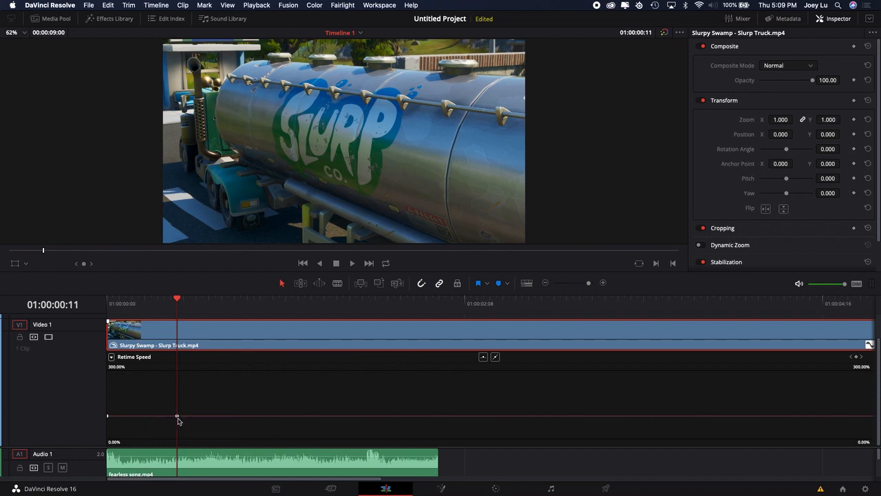
{"action": "mouse_move", "coordinate": [135, 411]}
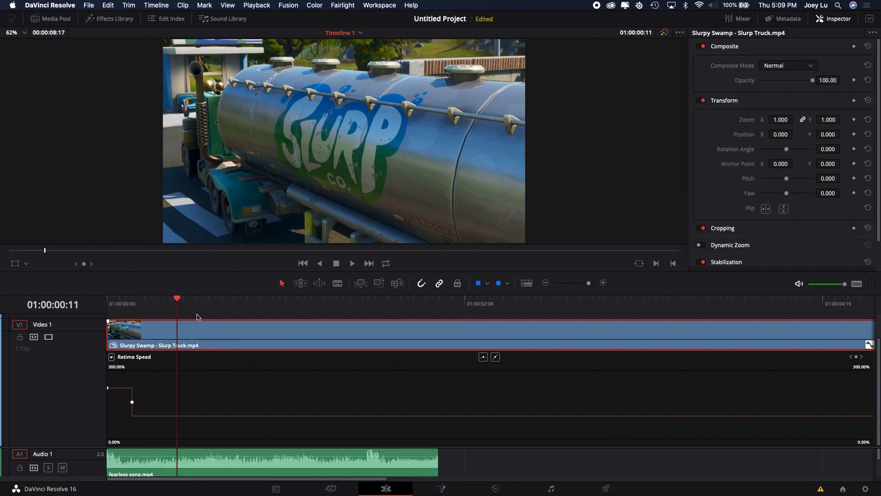
{"action": "mouse_move", "coordinate": [116, 402]}
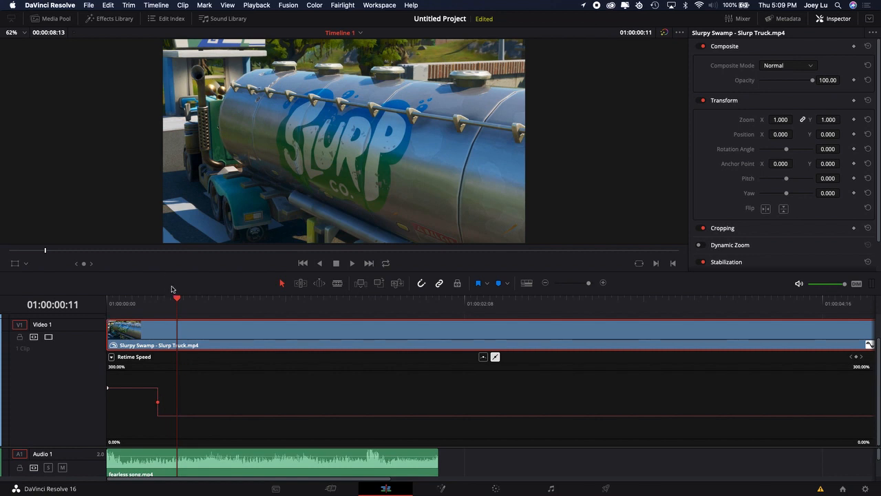
Position the playhead after the slow section where the speed should rise to about 223%
{"action": "left_click", "coordinate": [401, 303]}
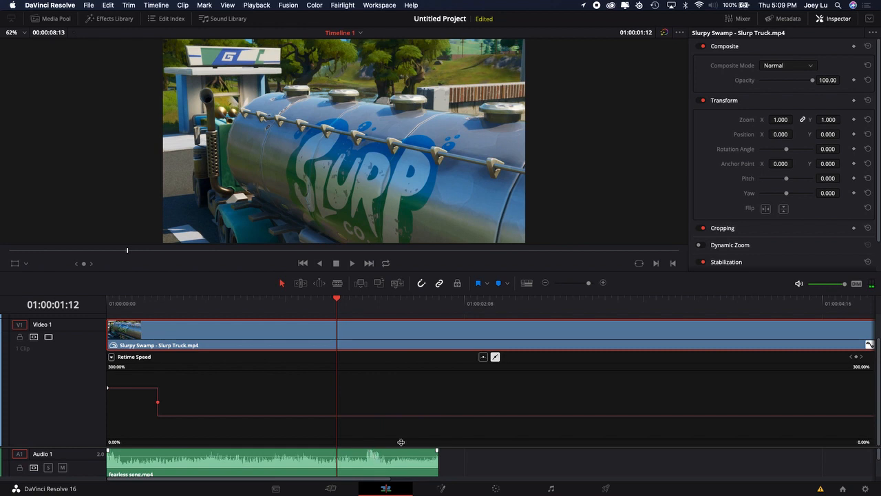
{"action": "mouse_move", "coordinate": [372, 454]}
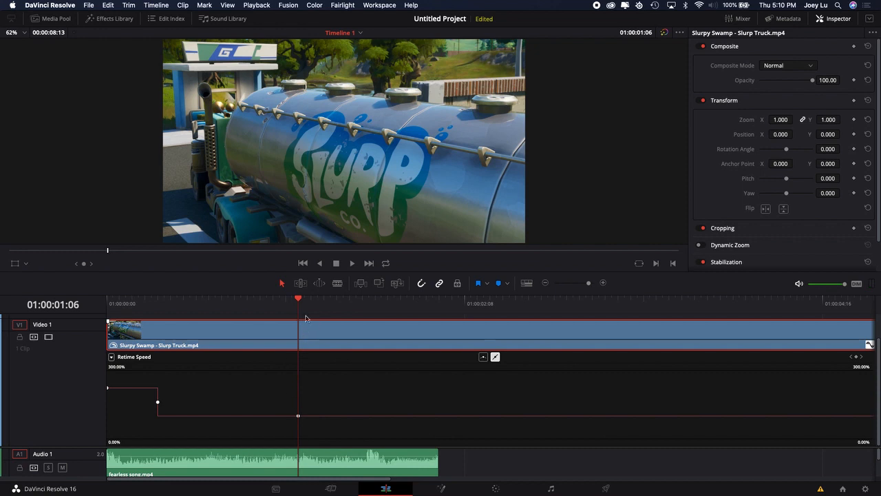
{"action": "mouse_move", "coordinate": [336, 413]}
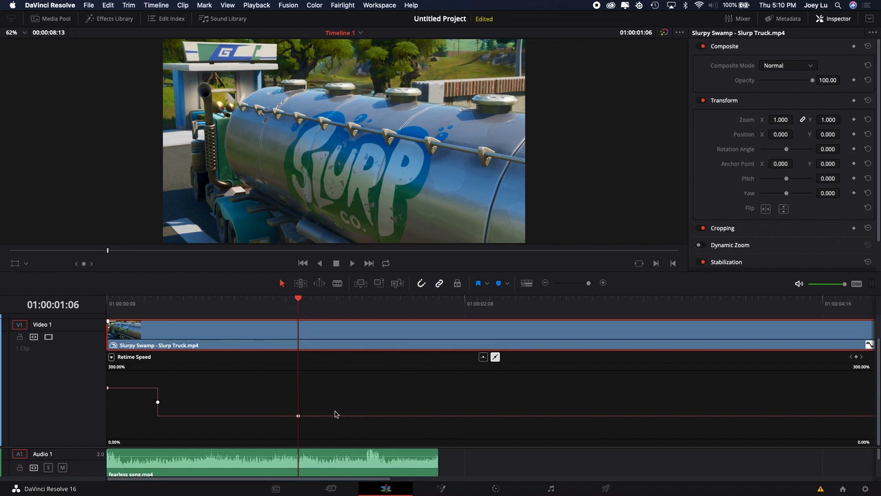
{"action": "mouse_move", "coordinate": [437, 382]}
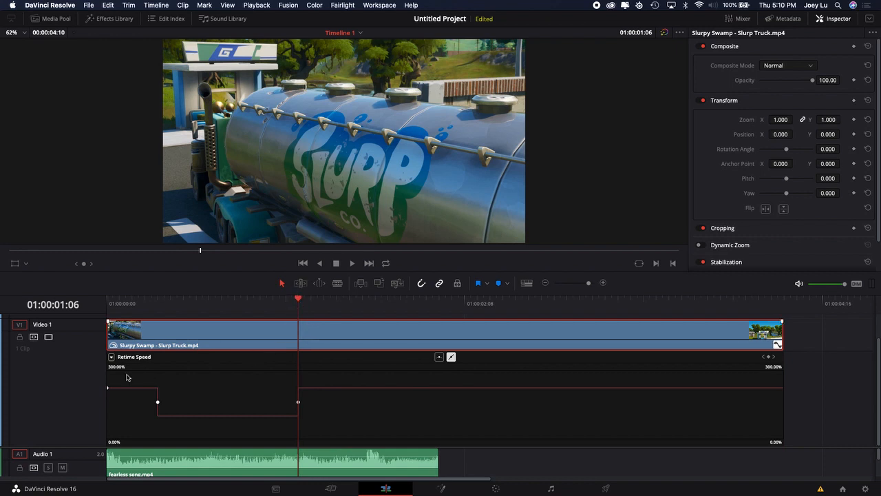
{"action": "mouse_move", "coordinate": [230, 406]}
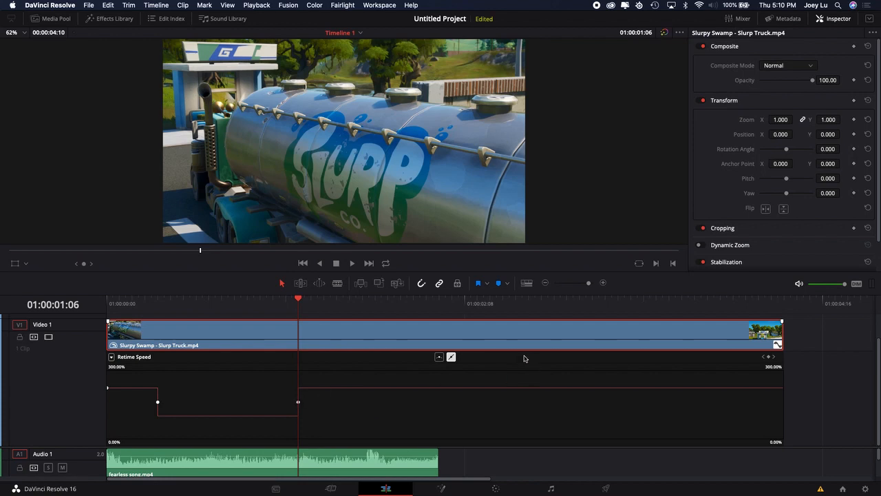
{"action": "mouse_move", "coordinate": [746, 344]}
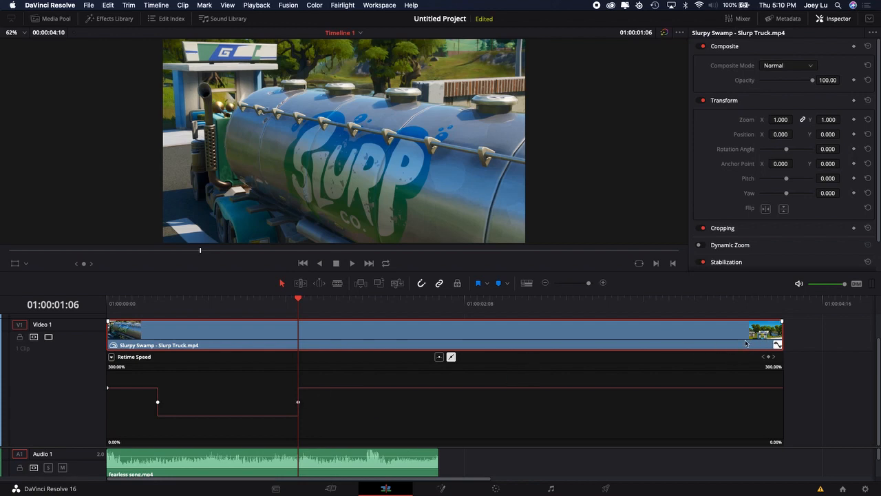
{"action": "mouse_move", "coordinate": [428, 393]}
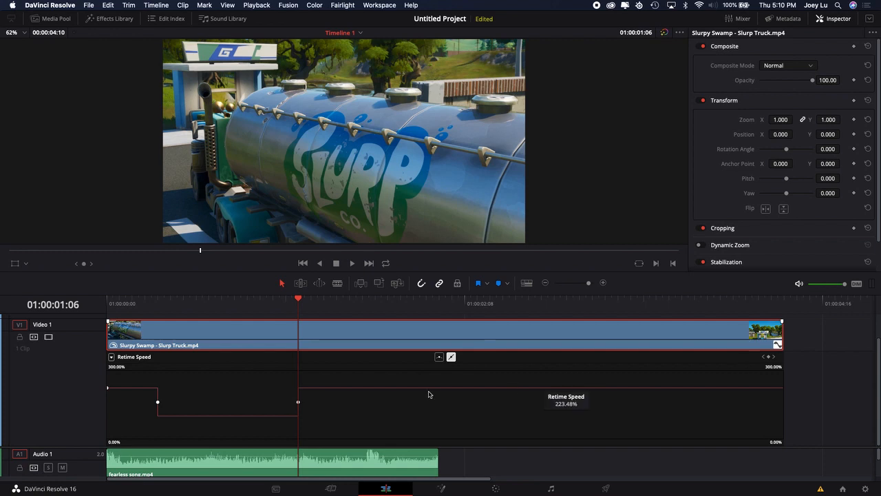
{"action": "mouse_move", "coordinate": [365, 383]}
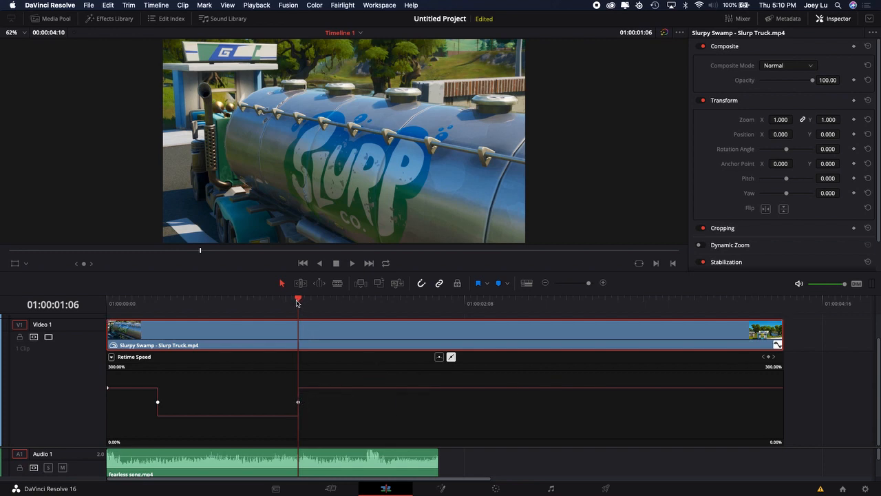
Scrub to where the fast ending finishes, split the clip there and delete the trailing piece
{"action": "left_click_drag", "start_coordinate": [297, 297], "coordinate": [439, 297]}
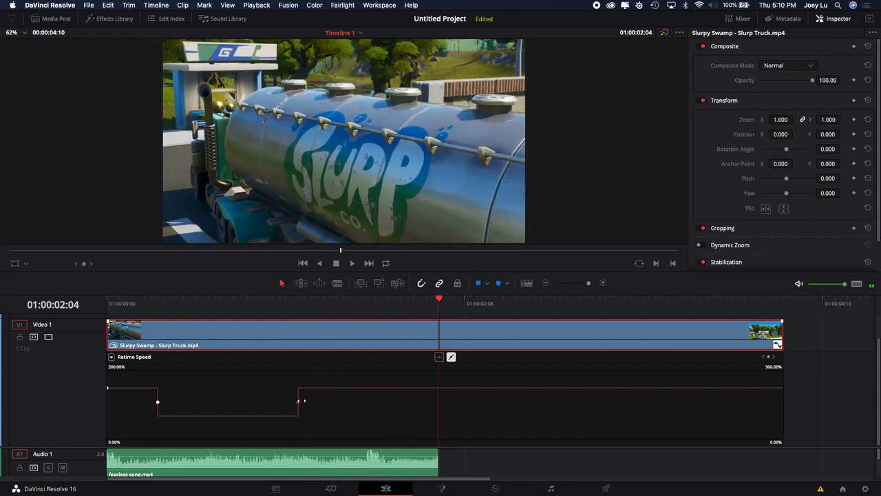
{"action": "left_click", "coordinate": [380, 303]}
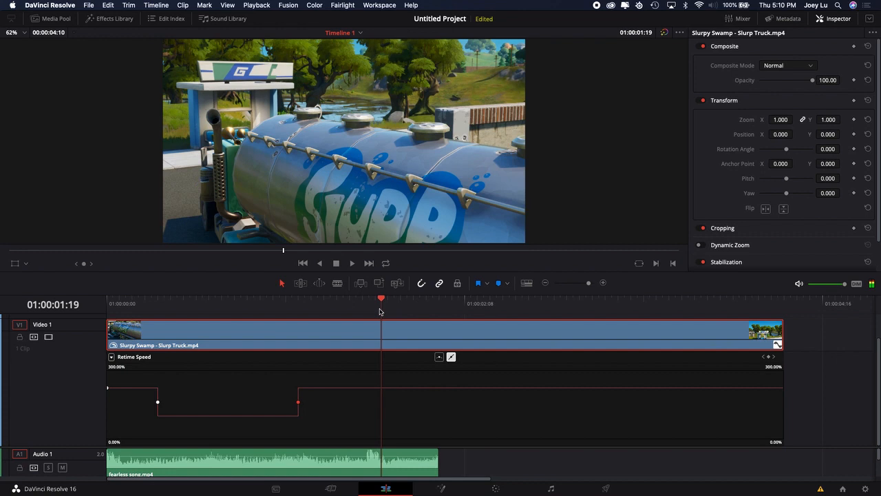
{"action": "left_click_drag", "start_coordinate": [380, 298], "coordinate": [369, 297]}
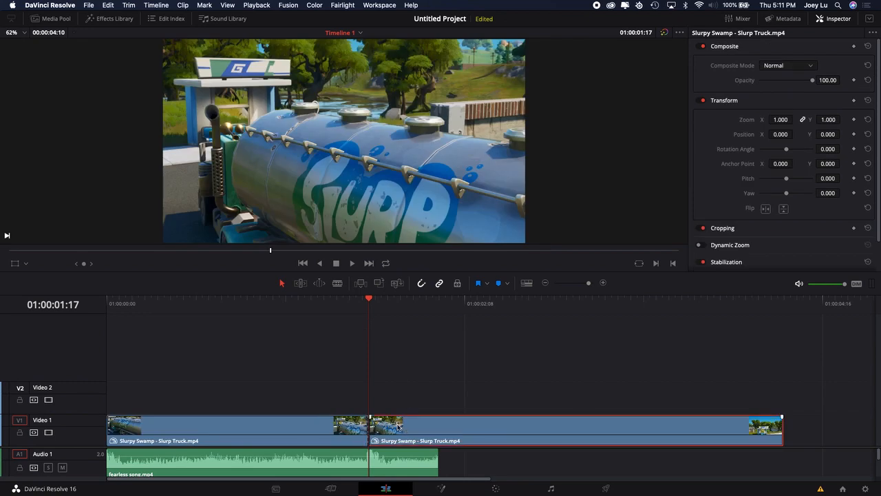
{"action": "right_click", "coordinate": [186, 424]}
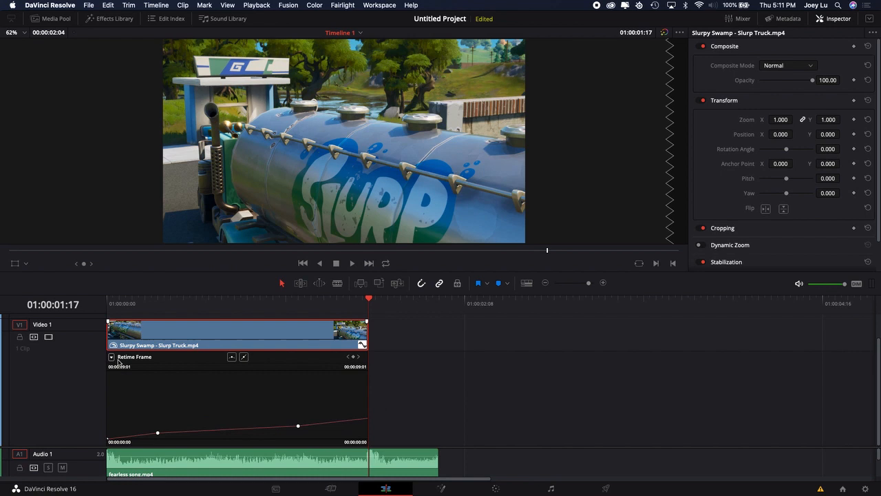
Switch the editor to Retime Speed and ease the speed keyframes into smooth Bezier transitions
{"action": "left_click", "coordinate": [110, 357]}
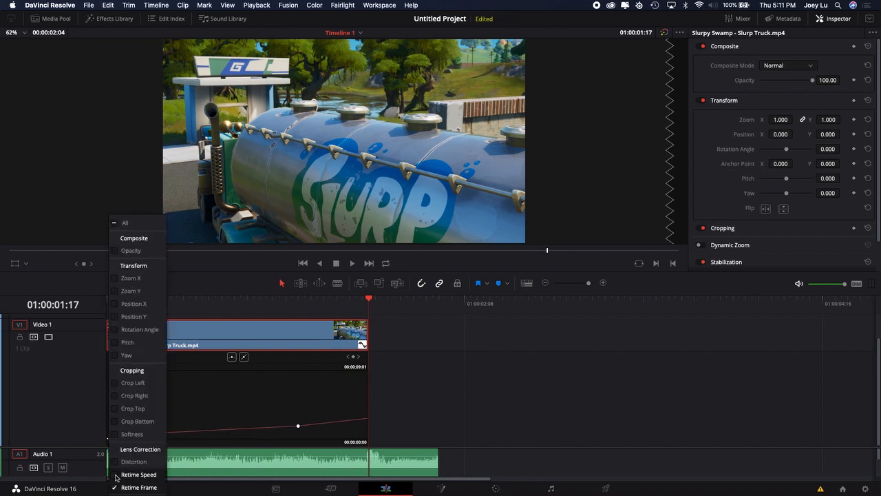
{"action": "left_click", "coordinate": [138, 474]}
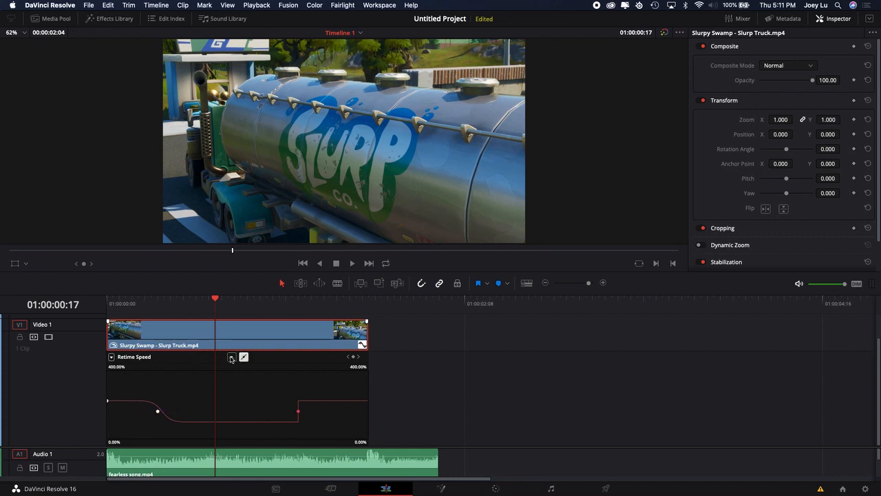
{"action": "left_click", "coordinate": [231, 356]}
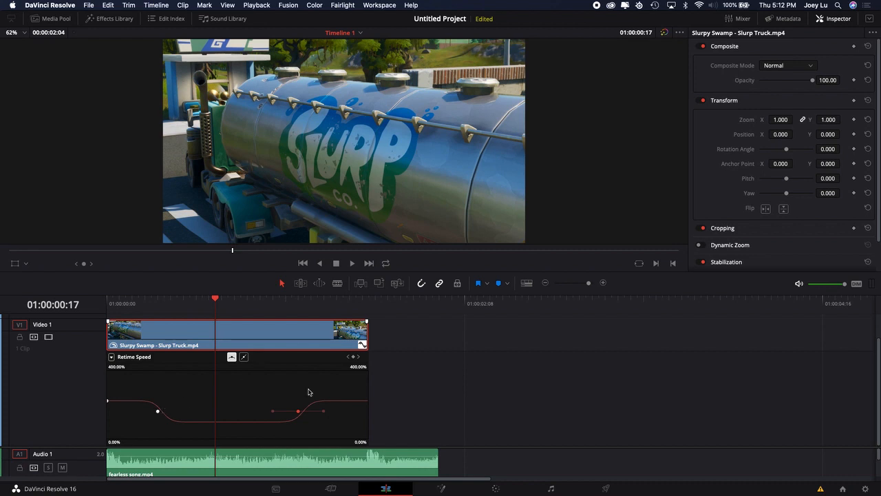
{"action": "mouse_move", "coordinate": [366, 347]}
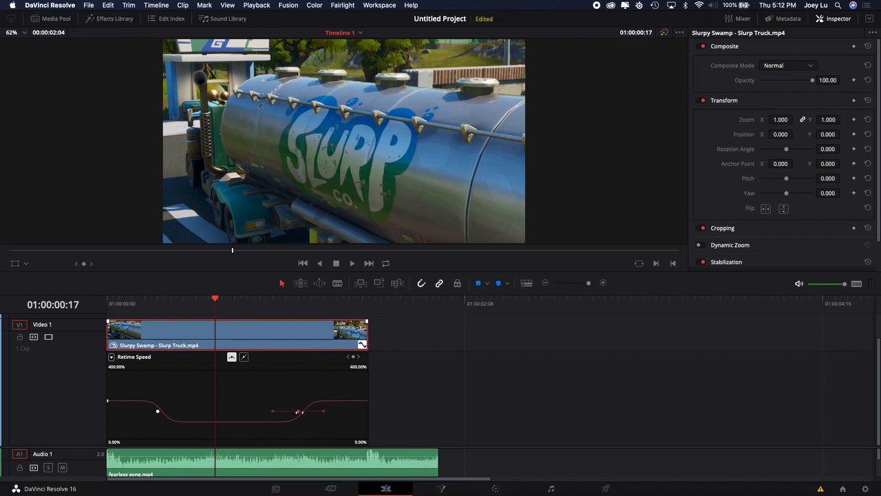
{"action": "mouse_move", "coordinate": [246, 369]}
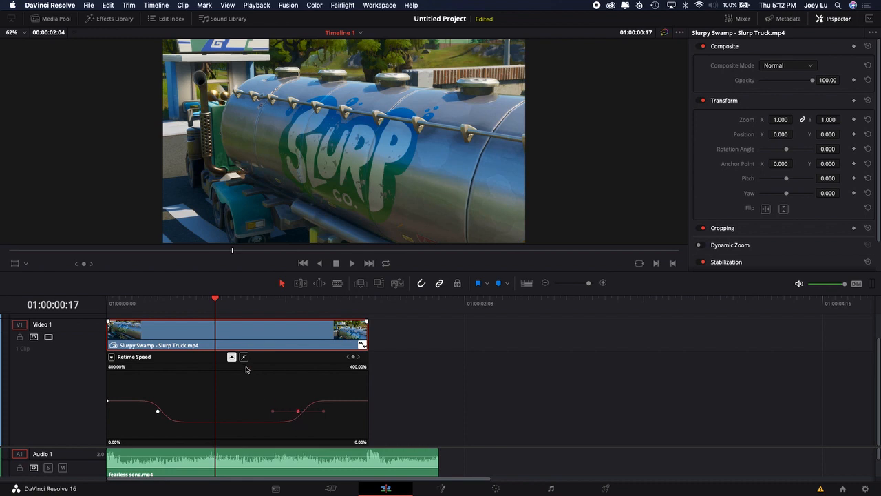
{"action": "mouse_move", "coordinate": [292, 432]}
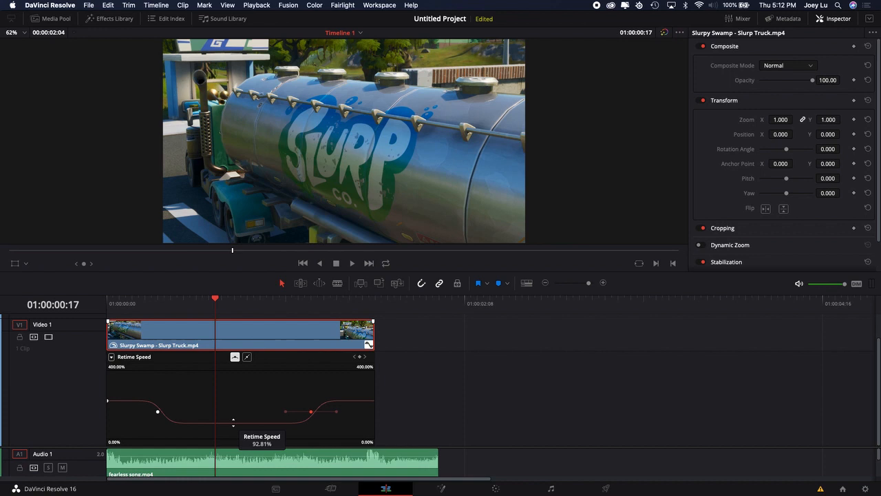
{"action": "mouse_move", "coordinate": [234, 418]}
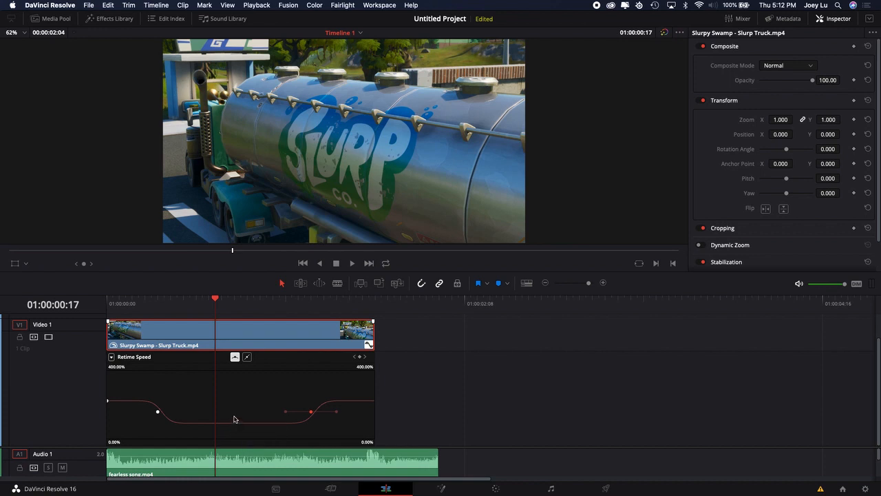
{"action": "mouse_move", "coordinate": [251, 401]}
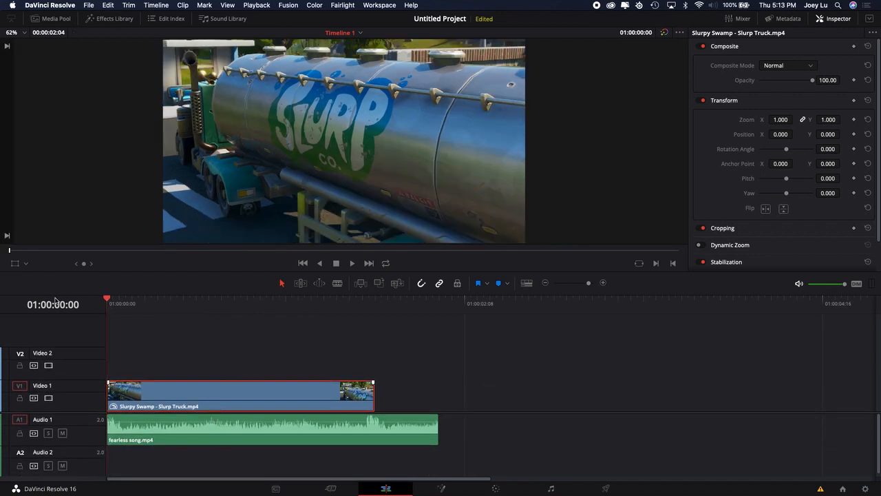
{"action": "mouse_move", "coordinate": [56, 300]}
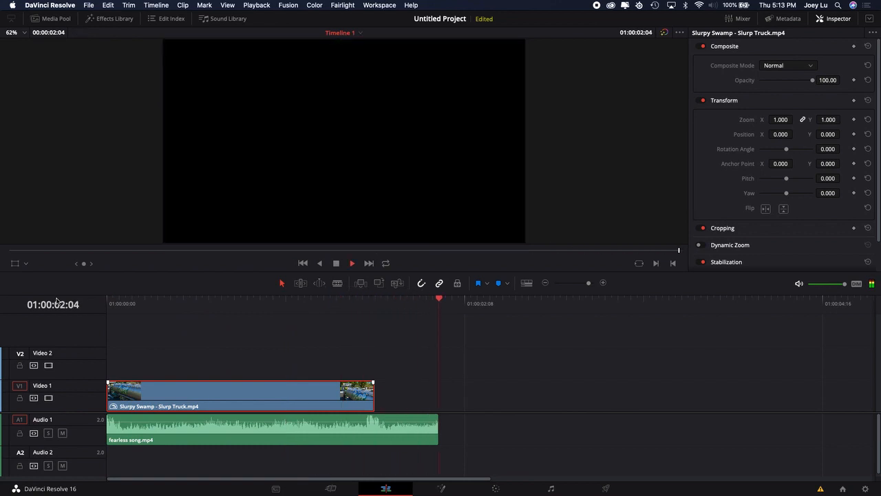
Play the retimed clip from its start, then move to the Fusion page for compositing
{"action": "left_click", "coordinate": [132, 303]}
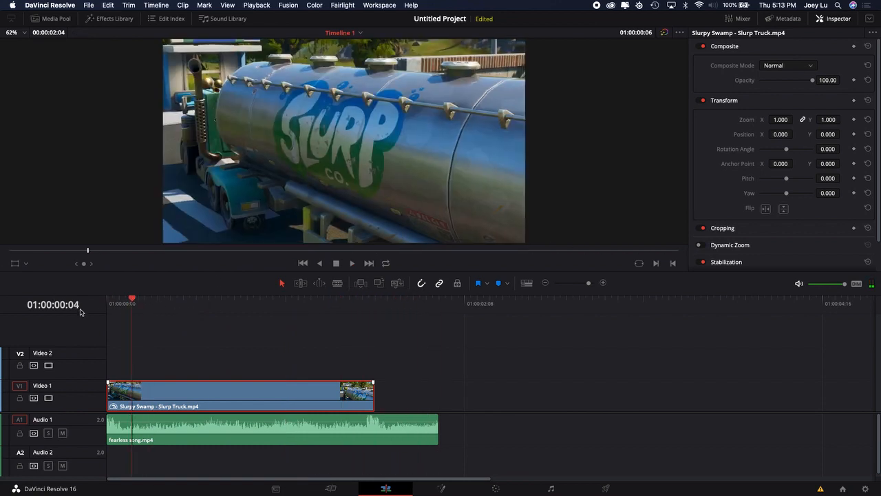
{"action": "left_click", "coordinate": [353, 263]}
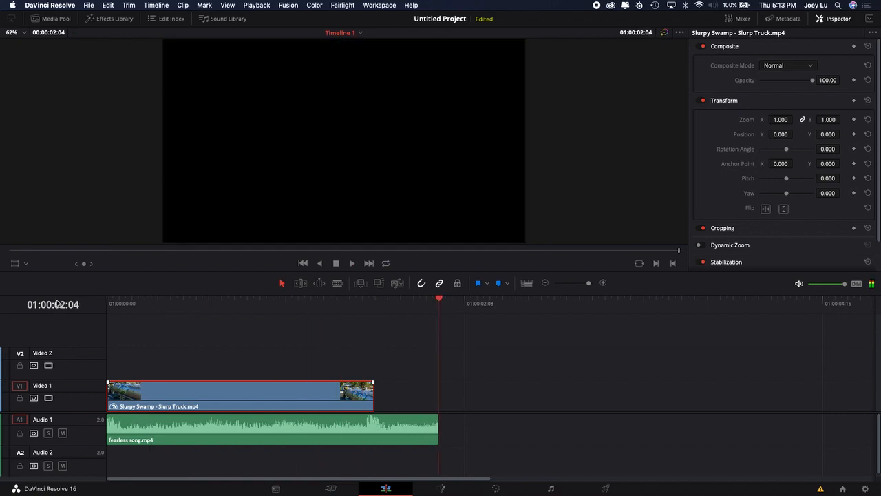
{"action": "left_click", "coordinate": [157, 302]}
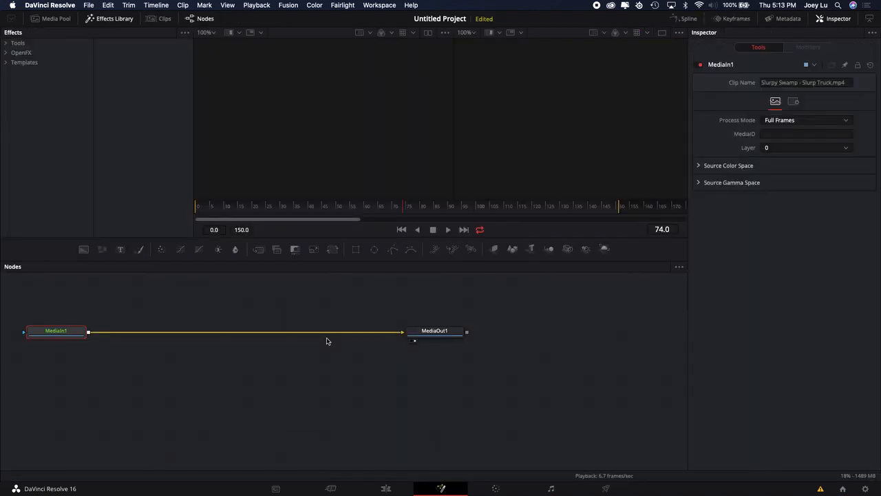
Add a Blur node via the 'blur' tool search and wire Blur1 between Median1 and MediaOut1
{"action": "left_click", "coordinate": [435, 330]}
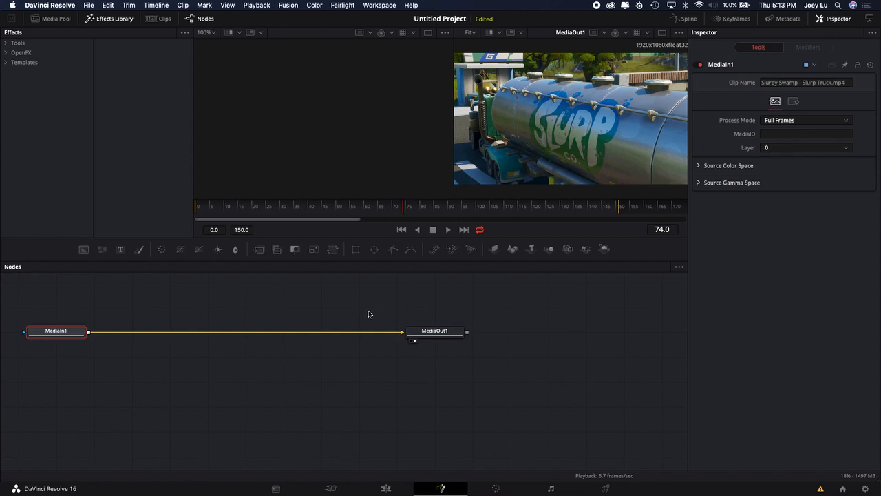
{"action": "type", "text": "blur"}
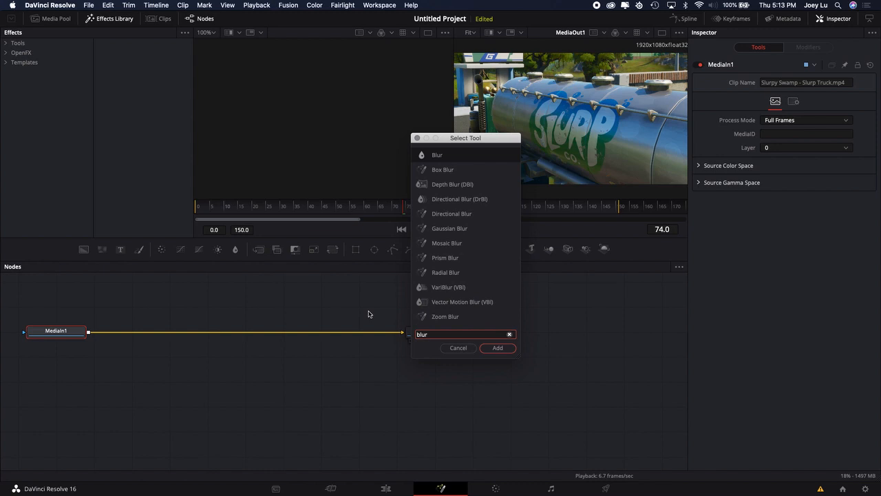
{"action": "mouse_move", "coordinate": [439, 145]}
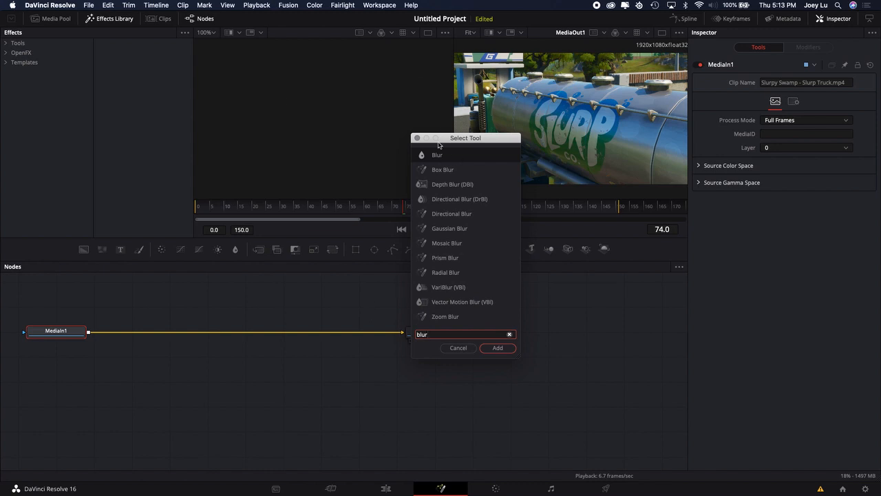
{"action": "mouse_move", "coordinate": [425, 153]}
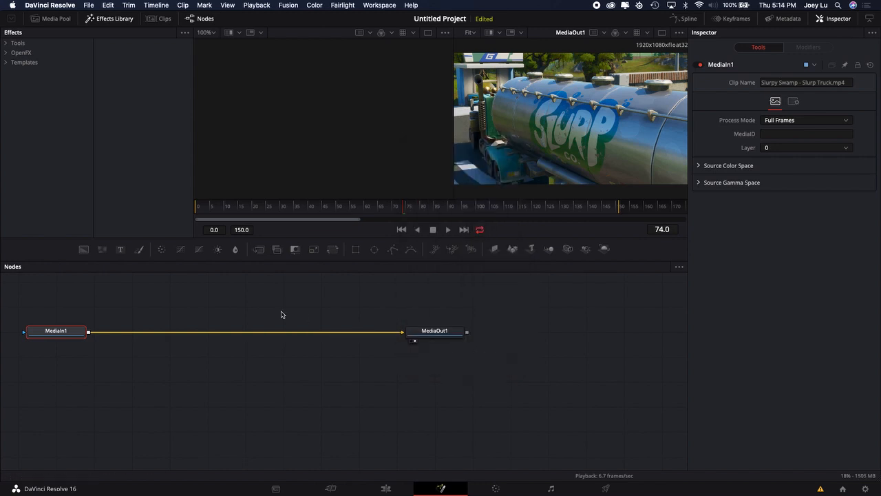
{"action": "mouse_move", "coordinate": [295, 325]}
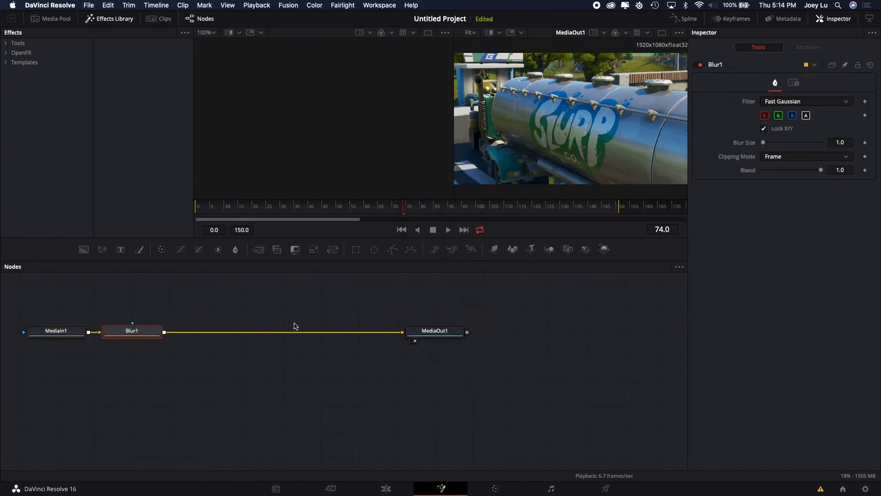
{"action": "left_click_drag", "start_coordinate": [132, 330], "coordinate": [212, 364]}
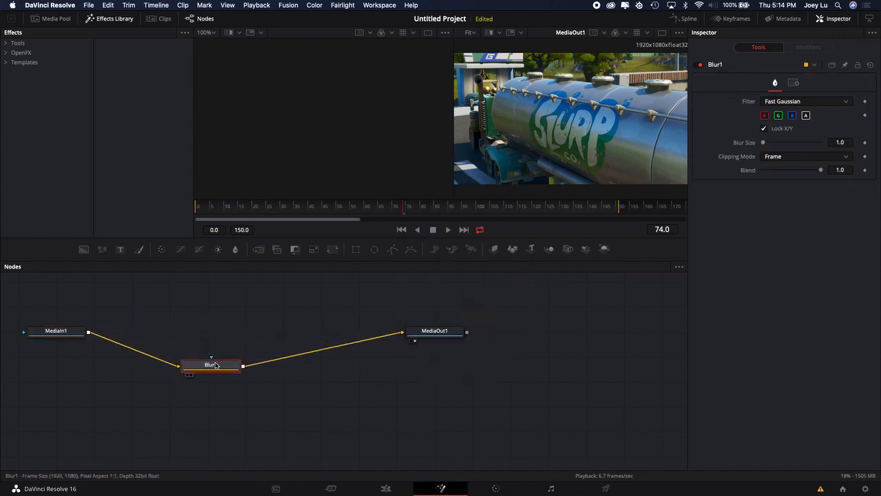
{"action": "left_click_drag", "start_coordinate": [212, 363], "coordinate": [251, 330]}
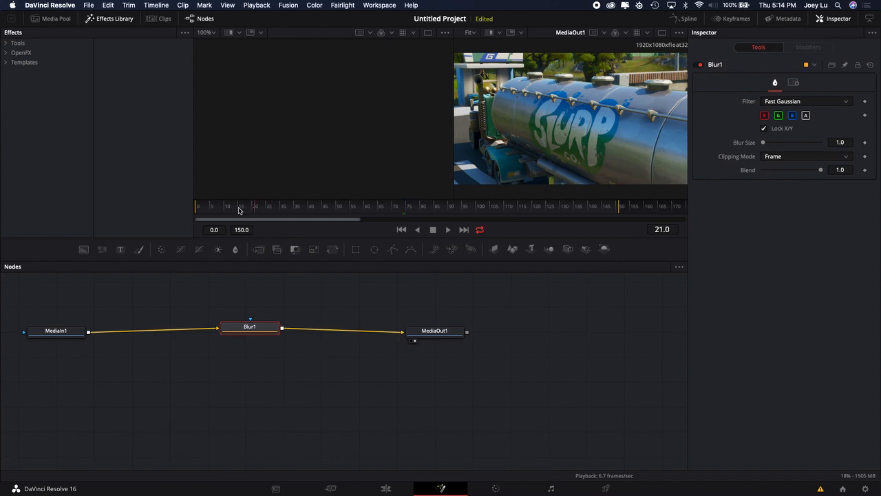
Step through frames from start to end, including frame 103, and keyframe Blur1's Blur Size at 1.0
{"action": "left_click", "coordinate": [198, 207]}
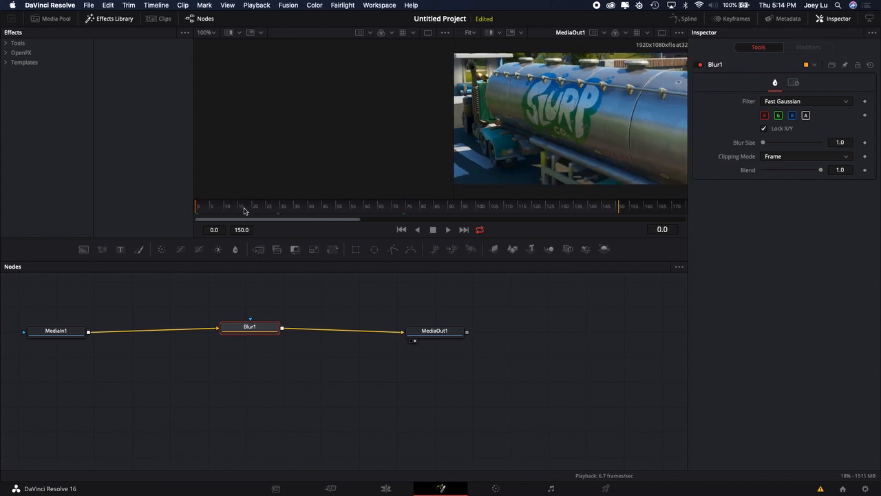
{"action": "left_click", "coordinate": [286, 206]}
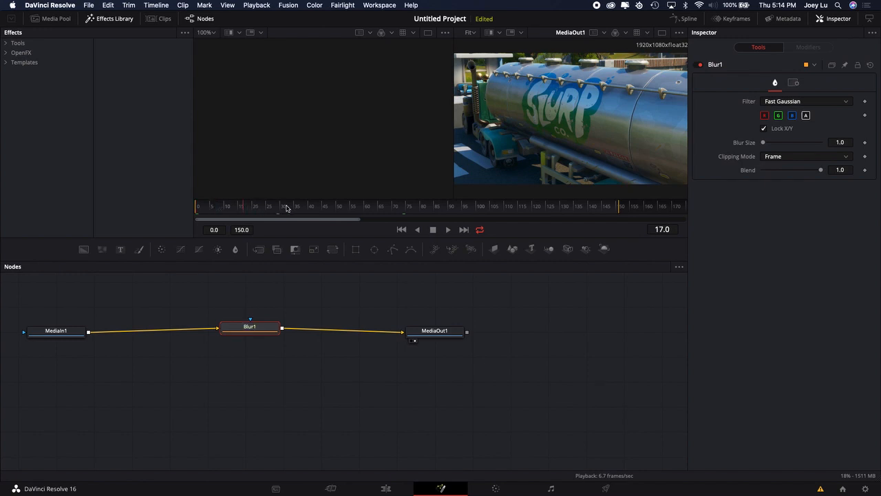
{"action": "left_click", "coordinate": [287, 207]}
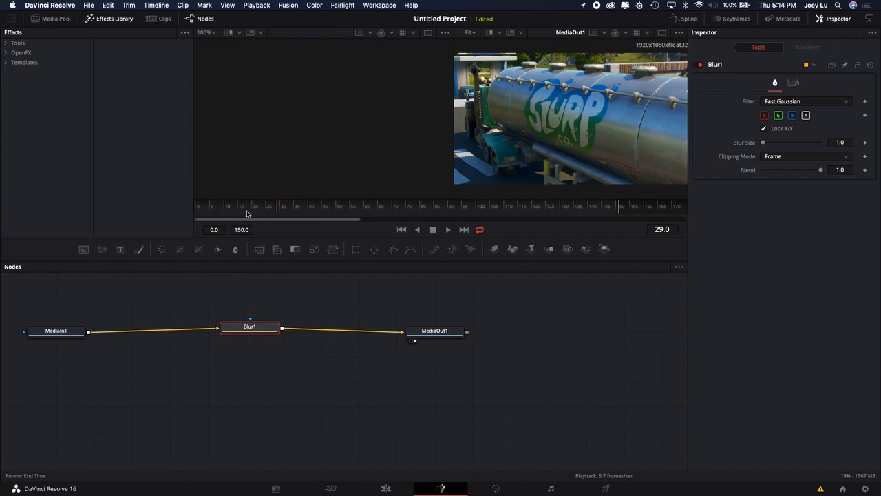
{"action": "mouse_move", "coordinate": [235, 212]}
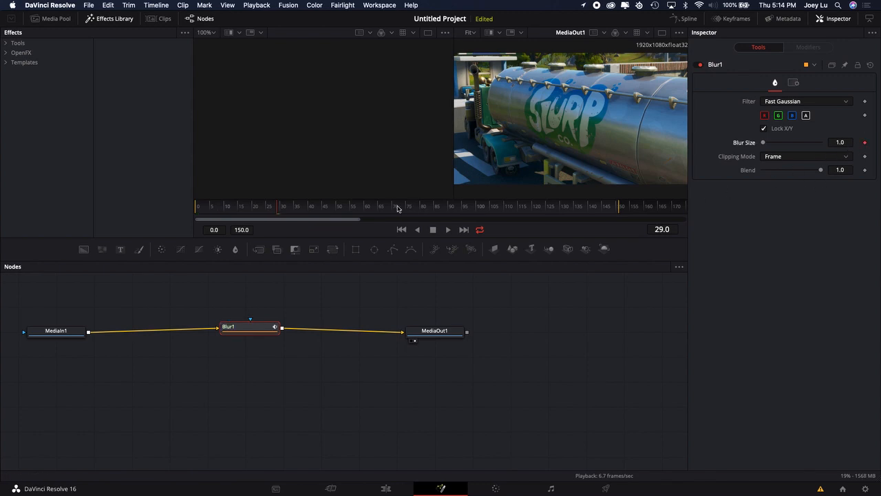
{"action": "left_click", "coordinate": [485, 205]}
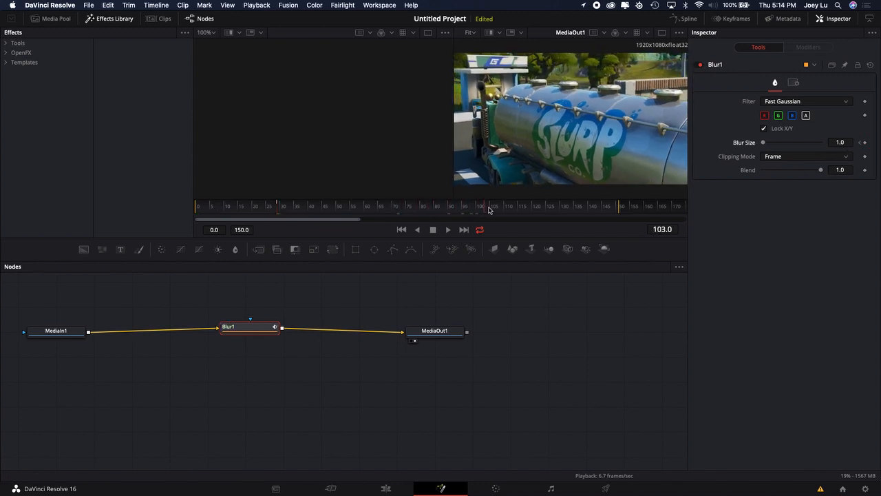
{"action": "left_click", "coordinate": [607, 205]}
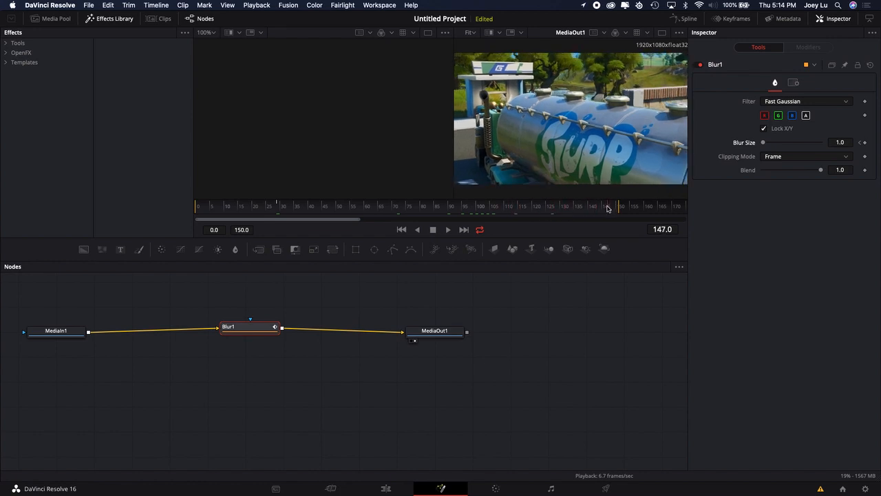
{"action": "left_click", "coordinate": [550, 207]}
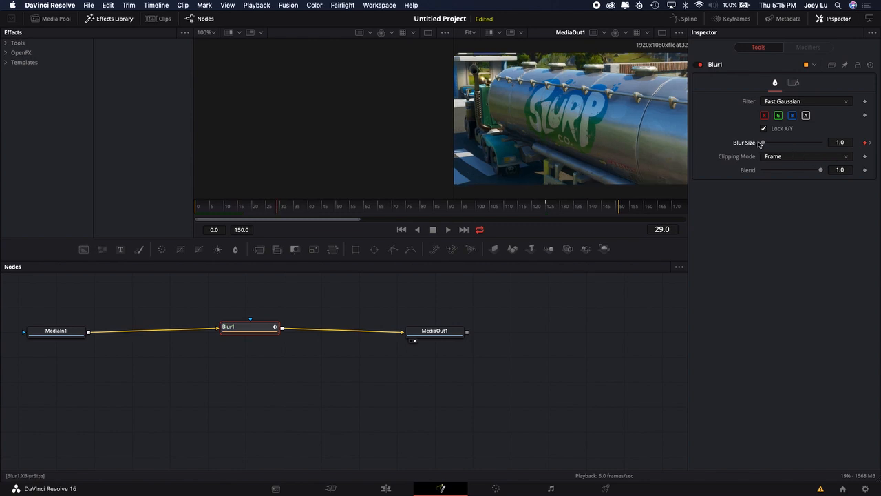
{"action": "mouse_move", "coordinate": [424, 165]}
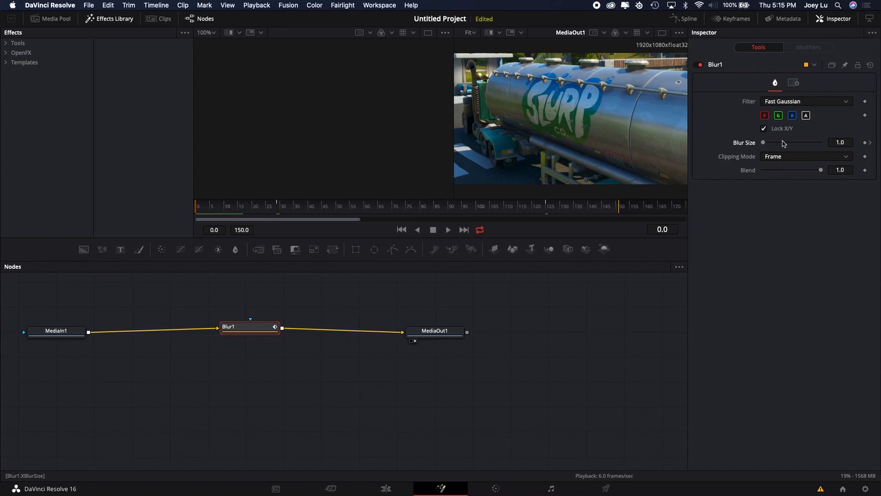
Set Blur1's Blur Size to 15.0 on the first frame (frame 0)
{"action": "left_click_drag", "start_coordinate": [762, 141], "coordinate": [768, 141]}
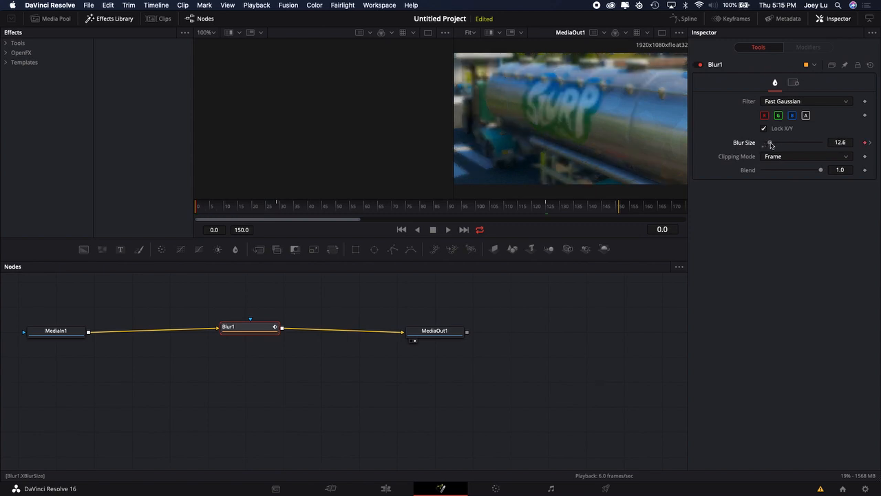
{"action": "left_click", "coordinate": [840, 141]}
{"action": "type", "text": "15"}
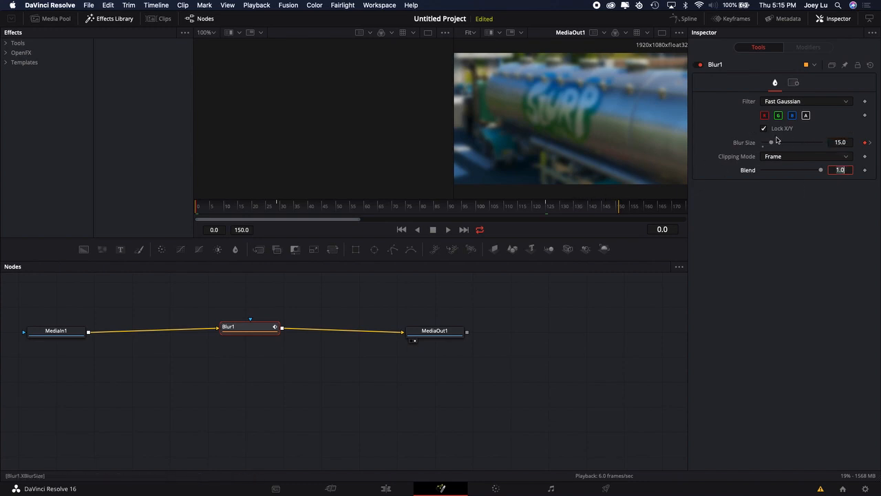
Set Blur Size to 15.0 on the clip's last frame (frame 151)
{"action": "left_click_drag", "start_coordinate": [771, 141], "coordinate": [790, 142]}
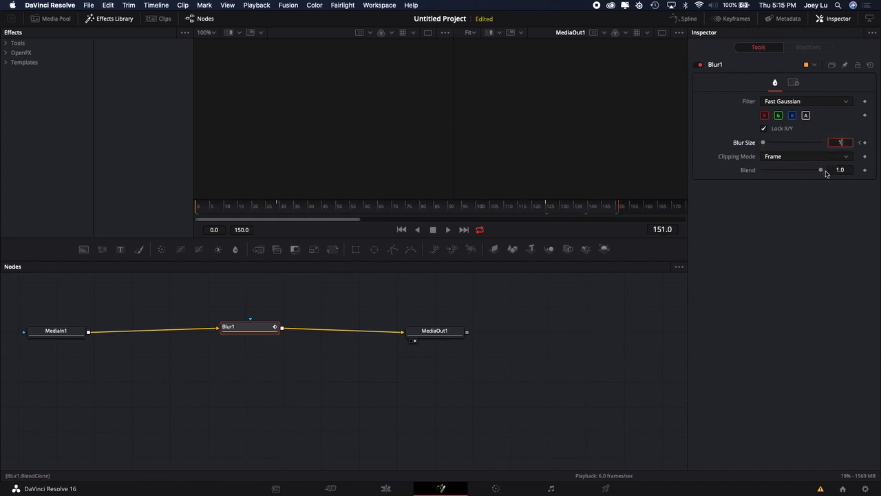
{"action": "type", "text": "15.0"}
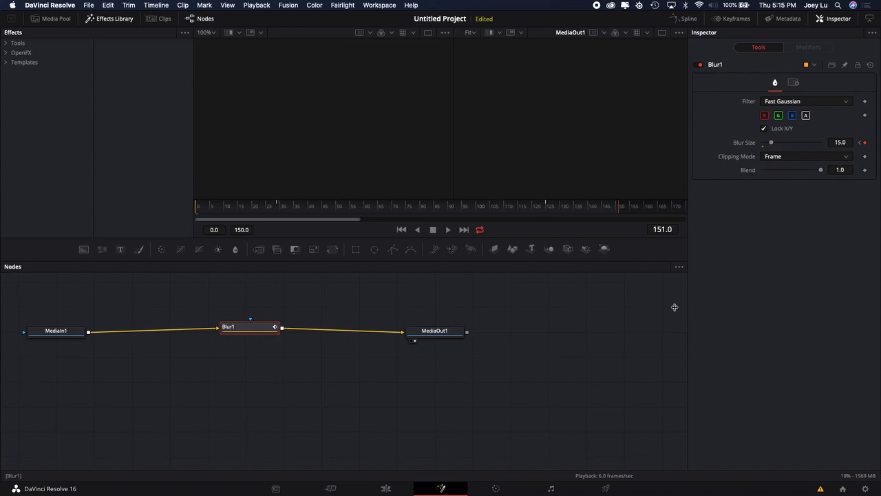
{"action": "left_click", "coordinate": [386, 487]}
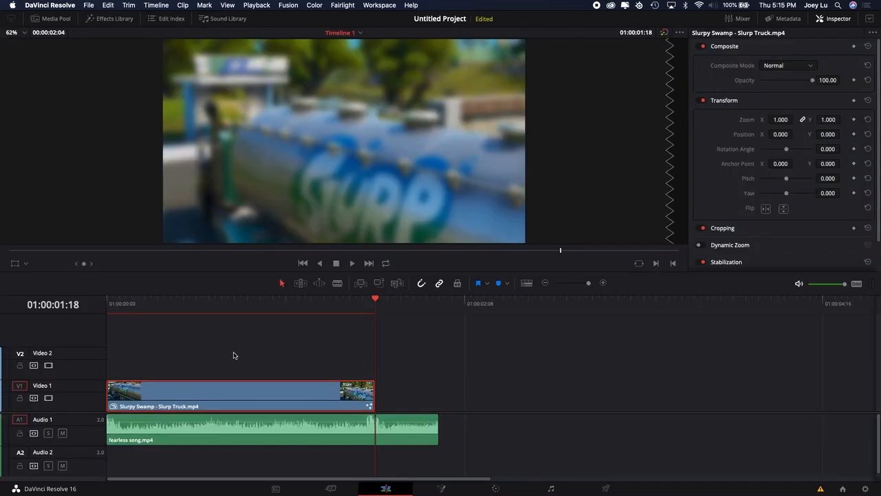
{"action": "mouse_move", "coordinate": [251, 310]}
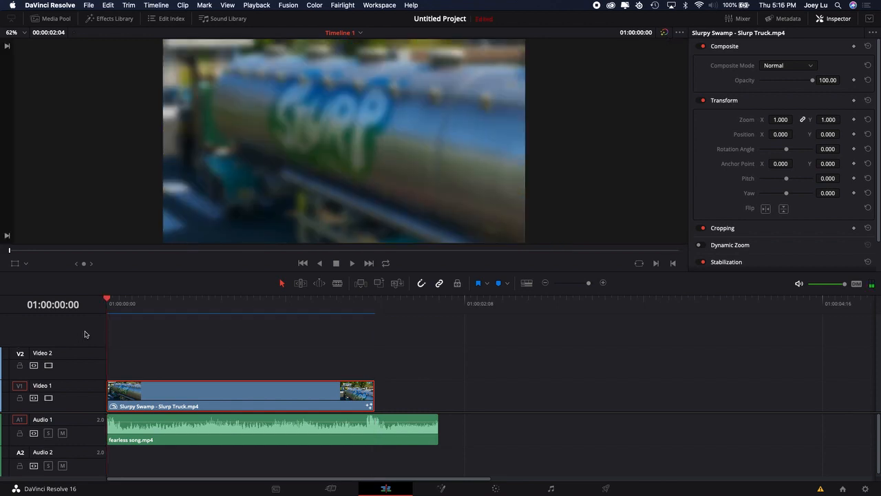
{"action": "left_click", "coordinate": [336, 263]}
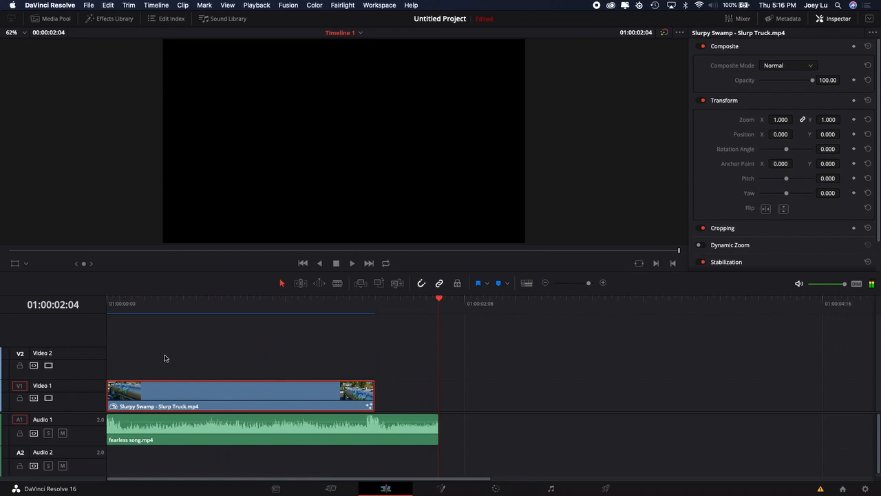
{"action": "left_click", "coordinate": [162, 303]}
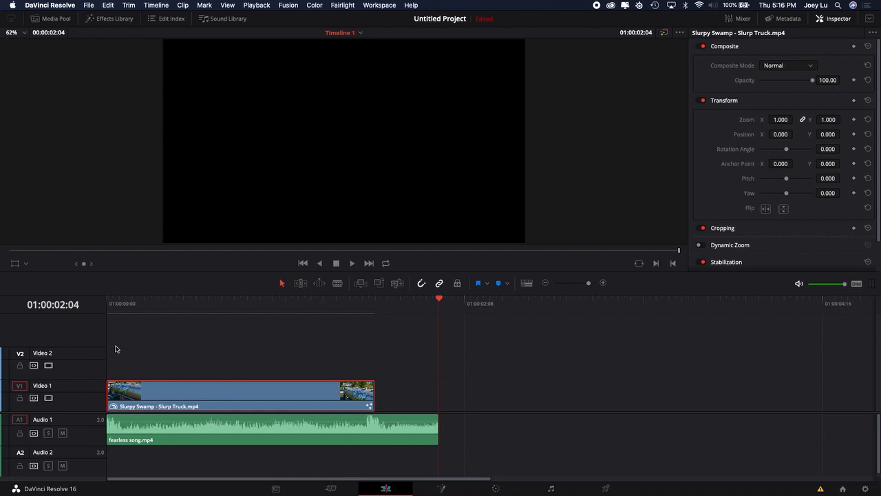
{"action": "mouse_move", "coordinate": [391, 4]}
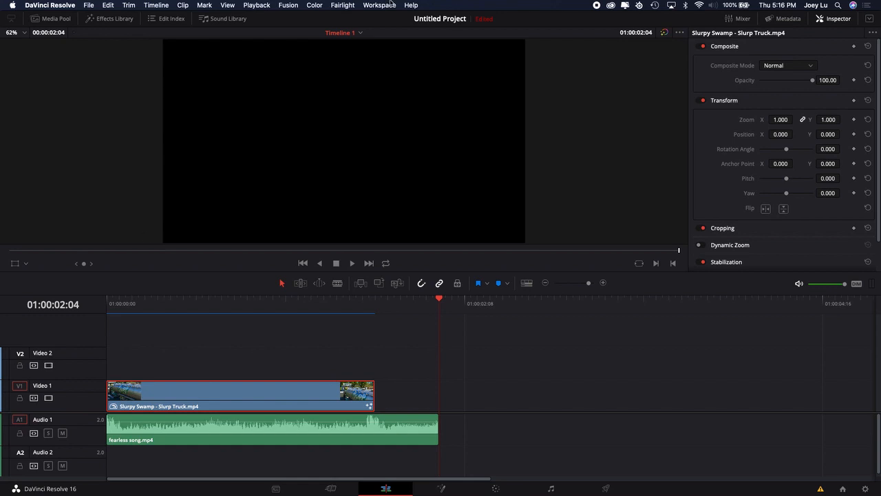